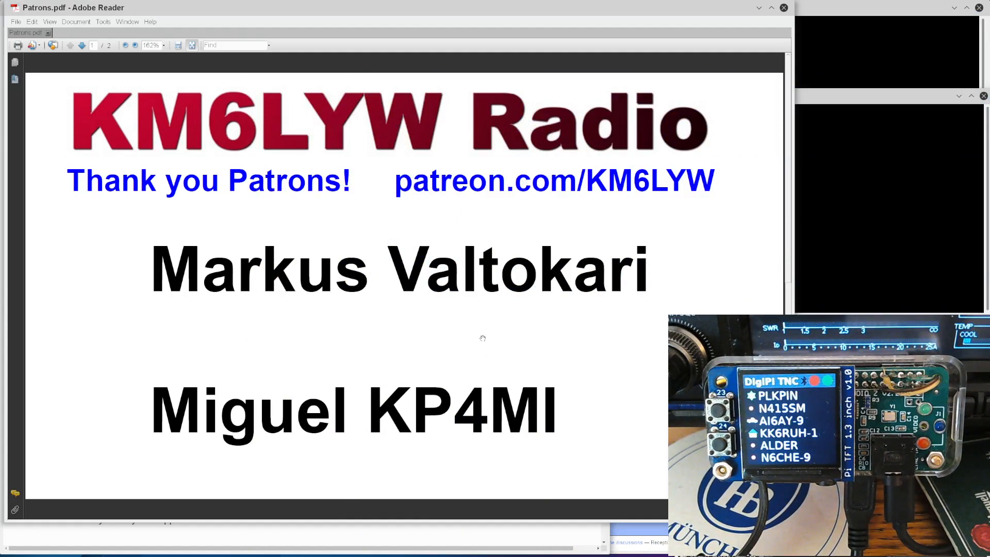
Step: Turn WSJTX FT8 on in the DigiPi status page, letting the other running services stop
left_click(81, 45)
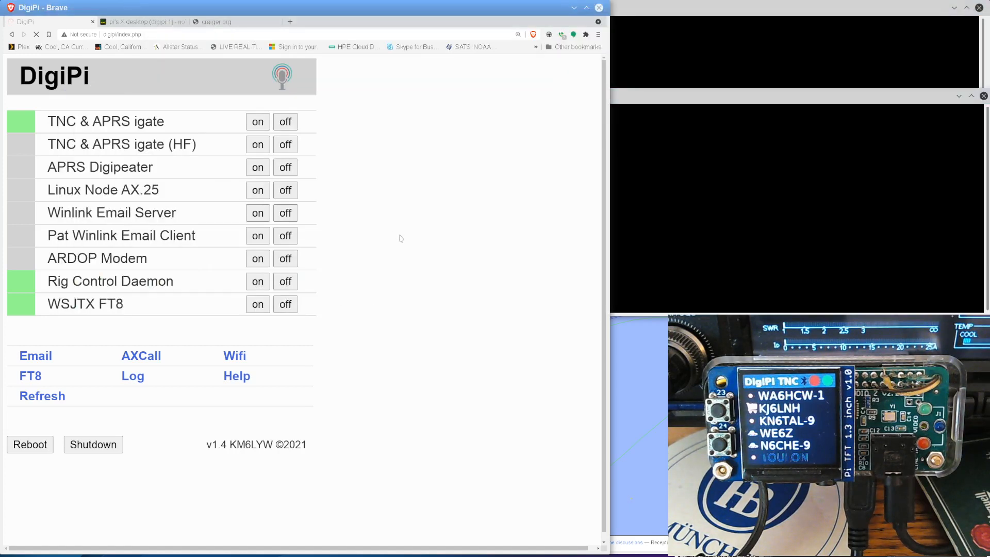
mouse_move(405, 242)
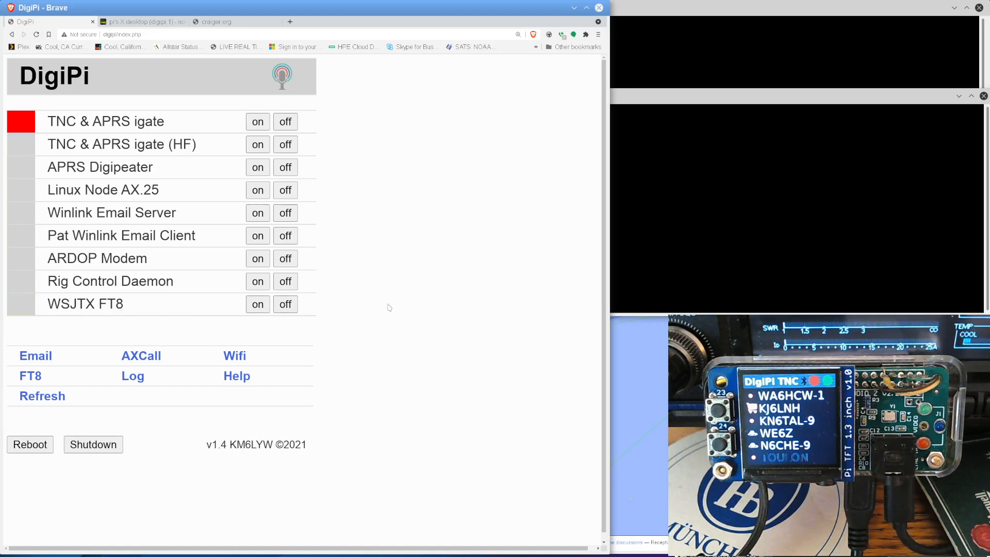
mouse_move(455, 370)
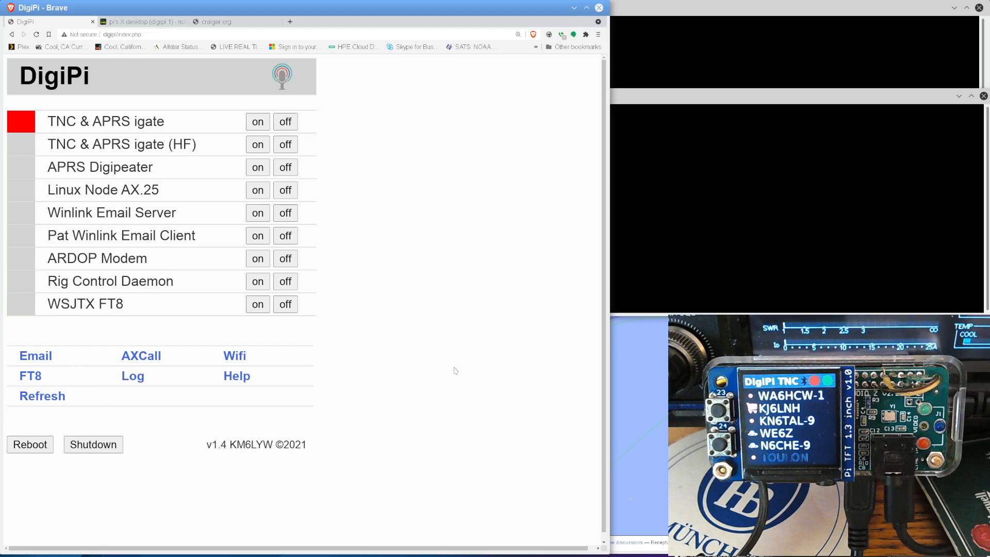
mouse_move(471, 363)
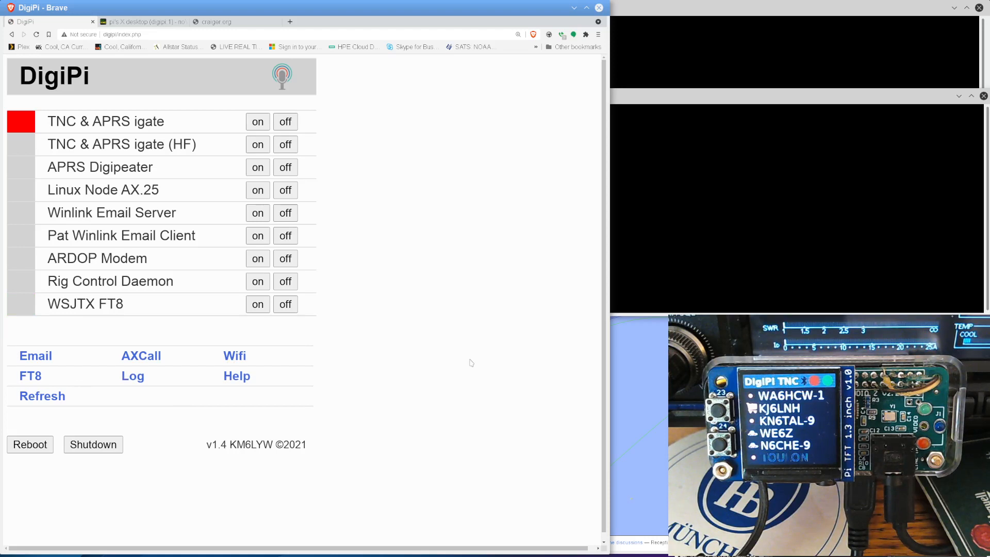
mouse_move(436, 319)
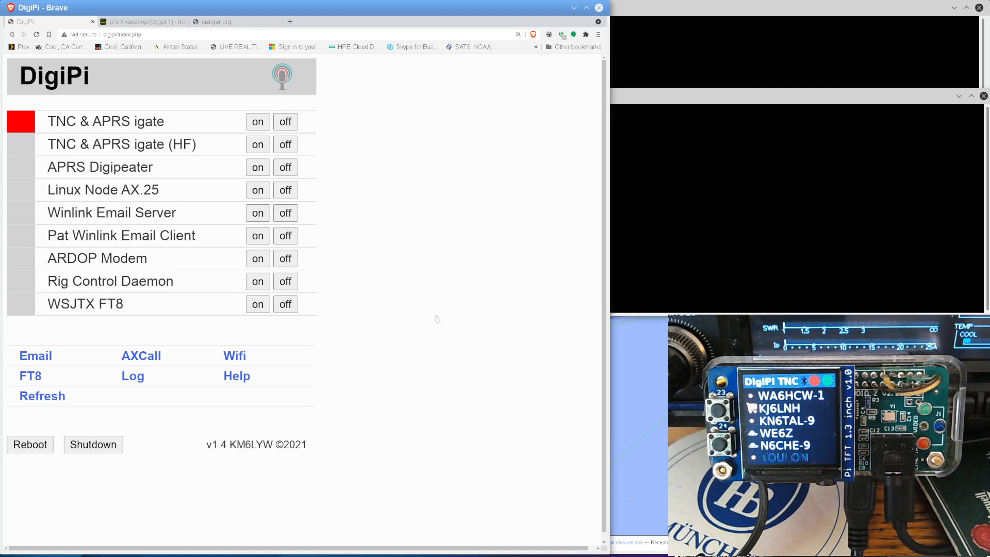
left_click(42, 396)
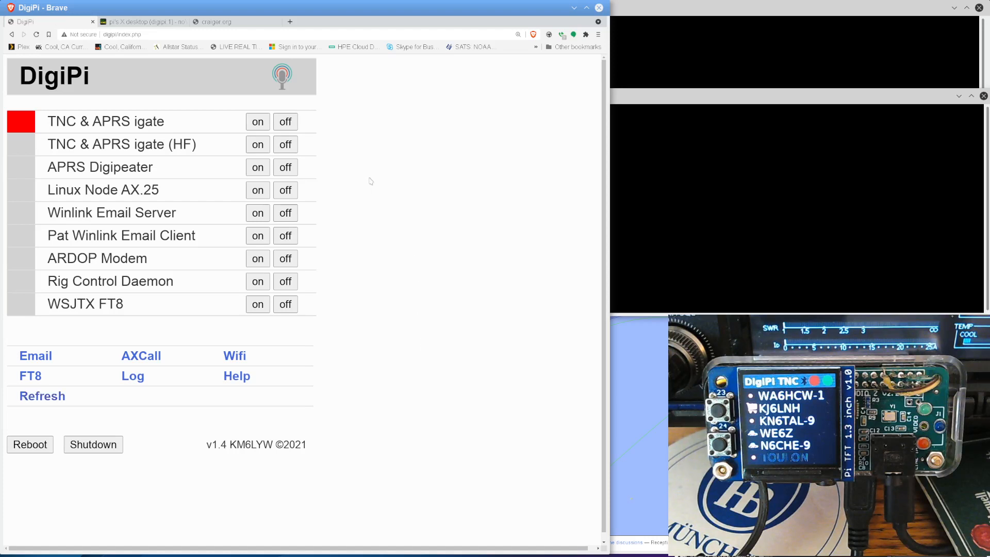
mouse_move(297, 340)
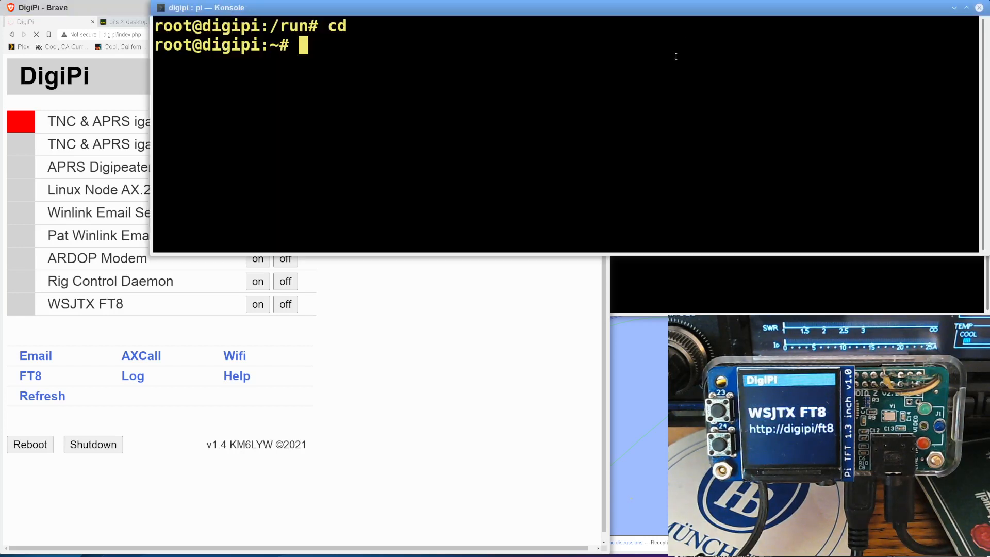
Step: Run top in Konsole to see wsjtx using about 99% CPU
type("top")
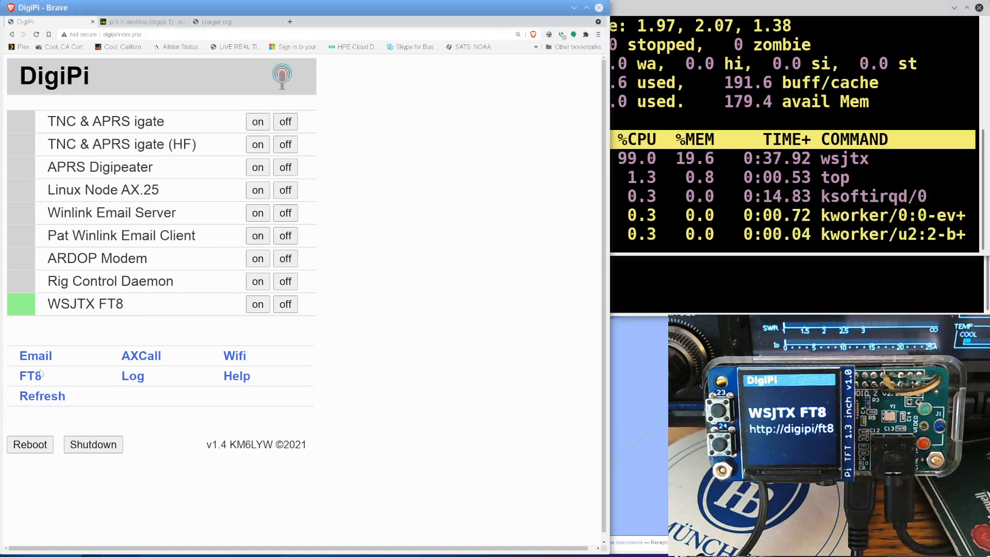
Step: Open the FT8 page and connect noVNC to the Pi desktop showing WSJT-X on 14.074 MHz
left_click(28, 375)
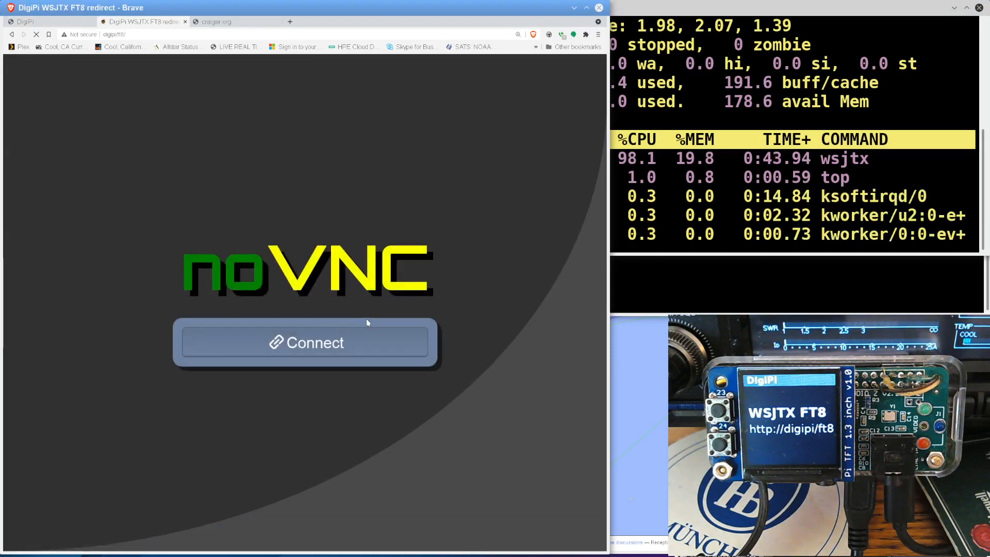
left_click(305, 342)
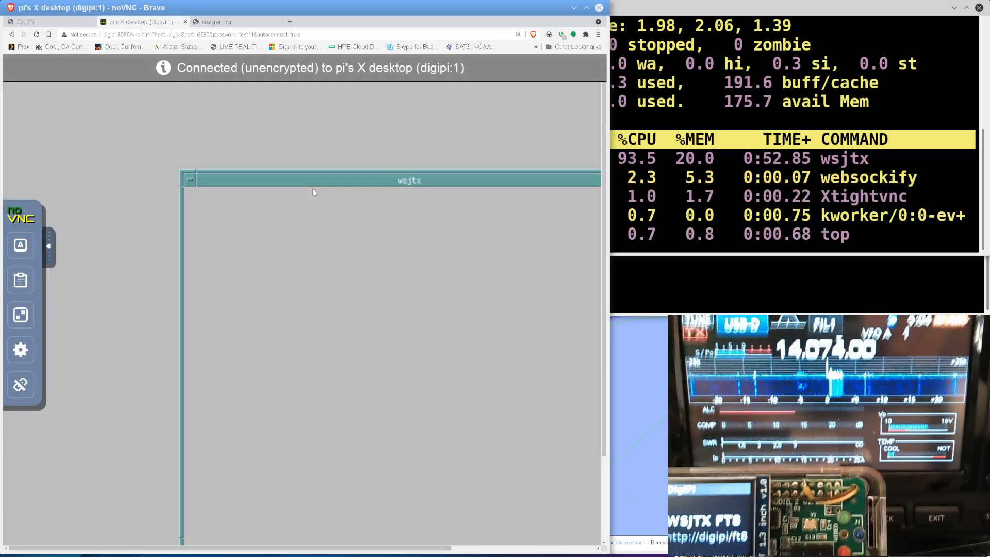
left_click(49, 258)
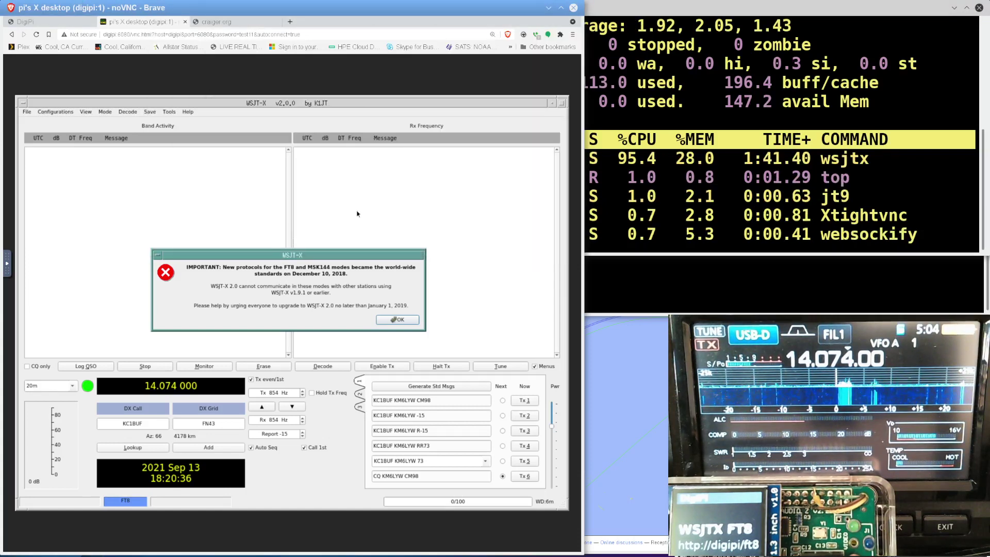
Step: Open a second Konsole window in /sys/devices/system/cpu/cpu0/cpufreq
left_click(397, 319)
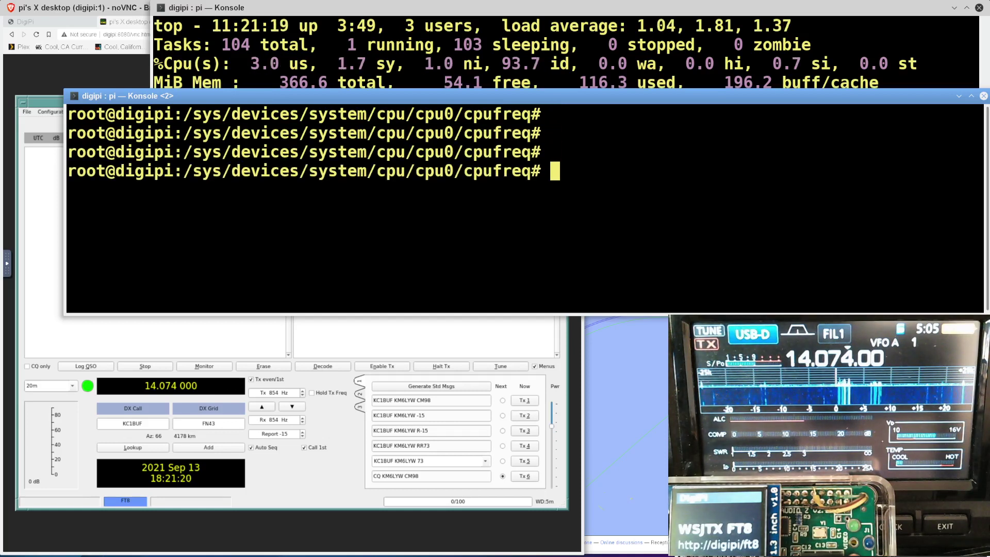
Step: Read cpu0's current frequency with cat scaling_cur_freq, showing 1000000
type("cat scaling_cur_freq")
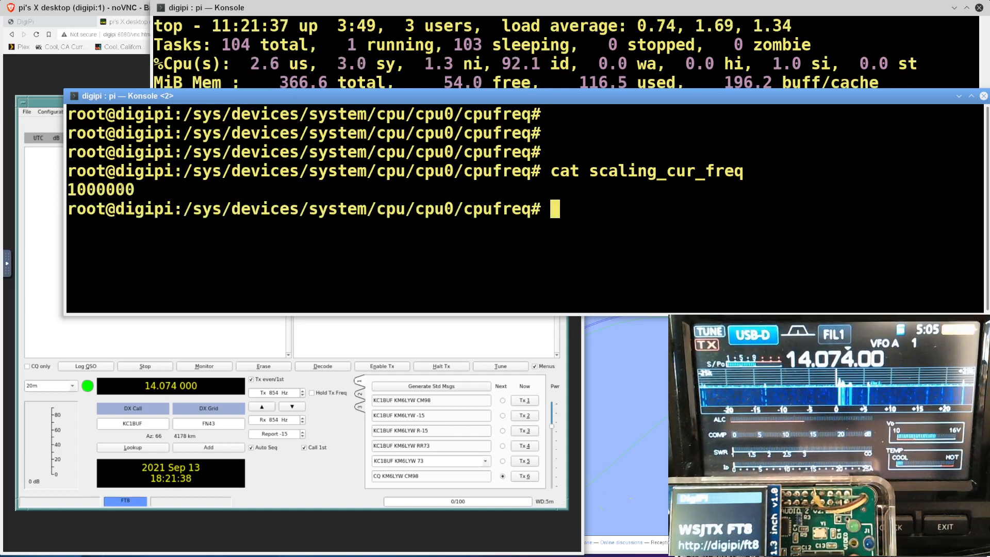
double_click(100, 190)
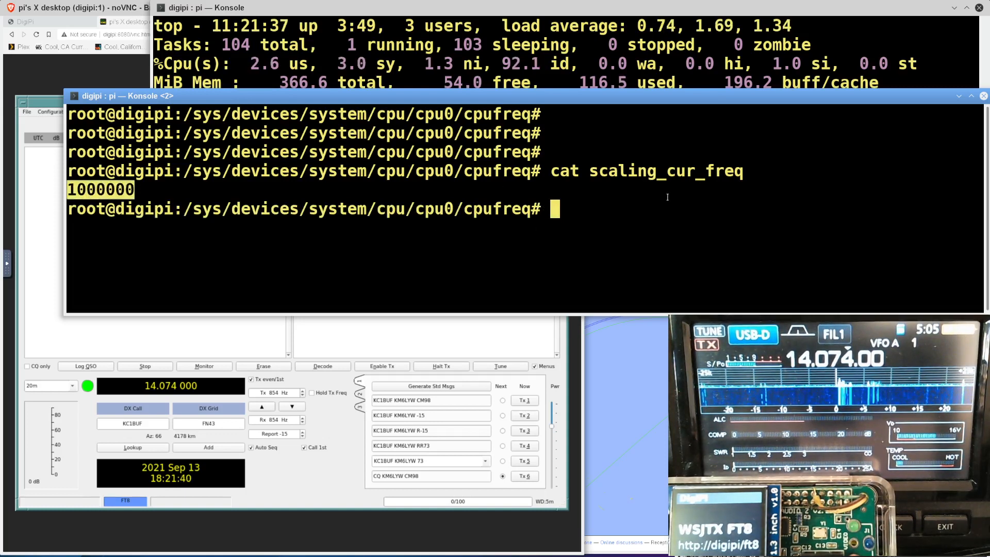
type("cat scaling_cur_freq")
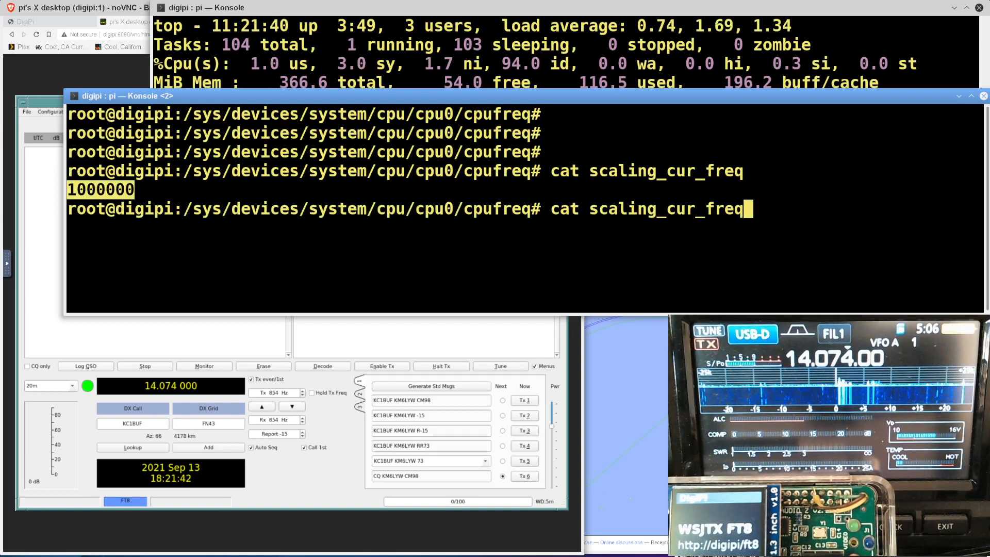
Step: Set scaling_governor to powersave and confirm the frequency dropped to 700000
type("echo \"powersave\" > scaling_governor")
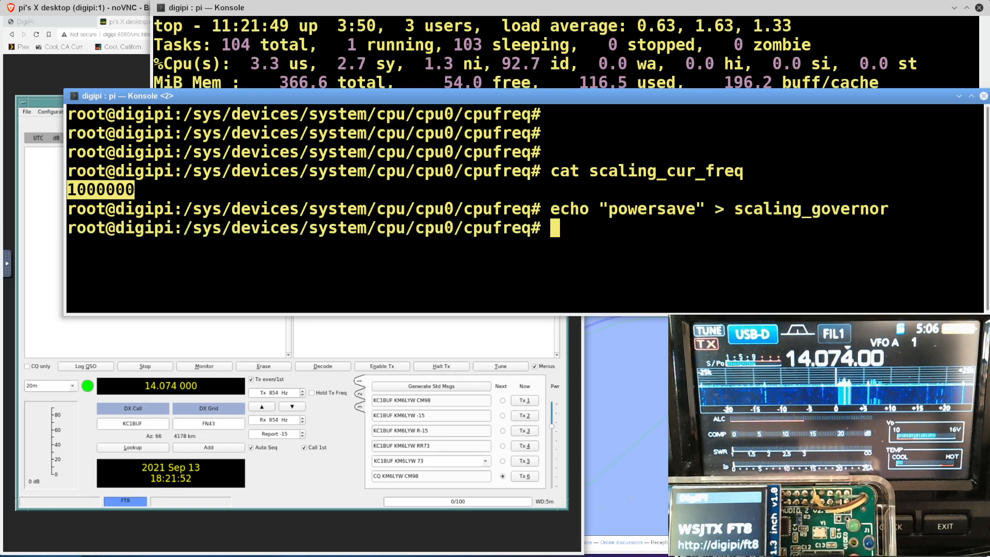
type("cat scaling_cur_freq")
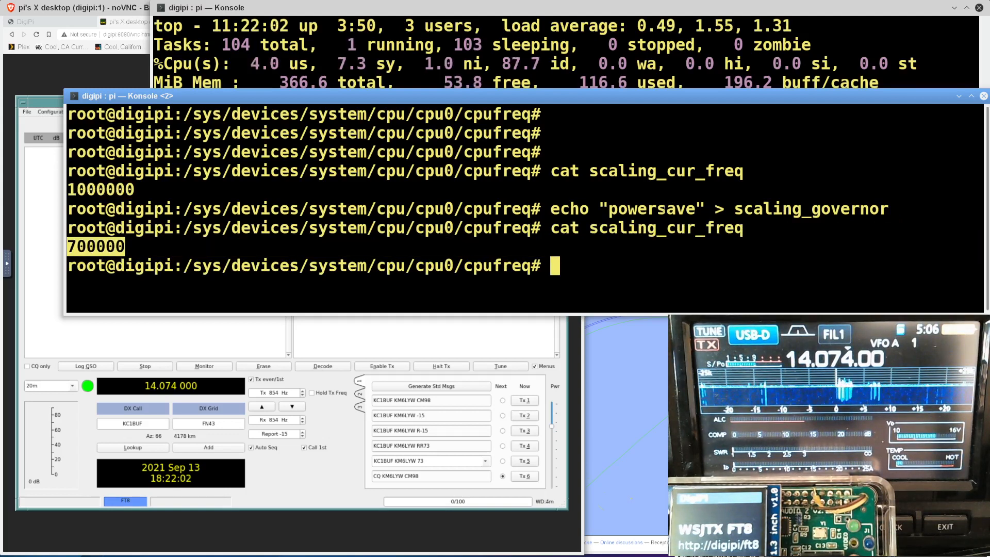
double_click(651, 208)
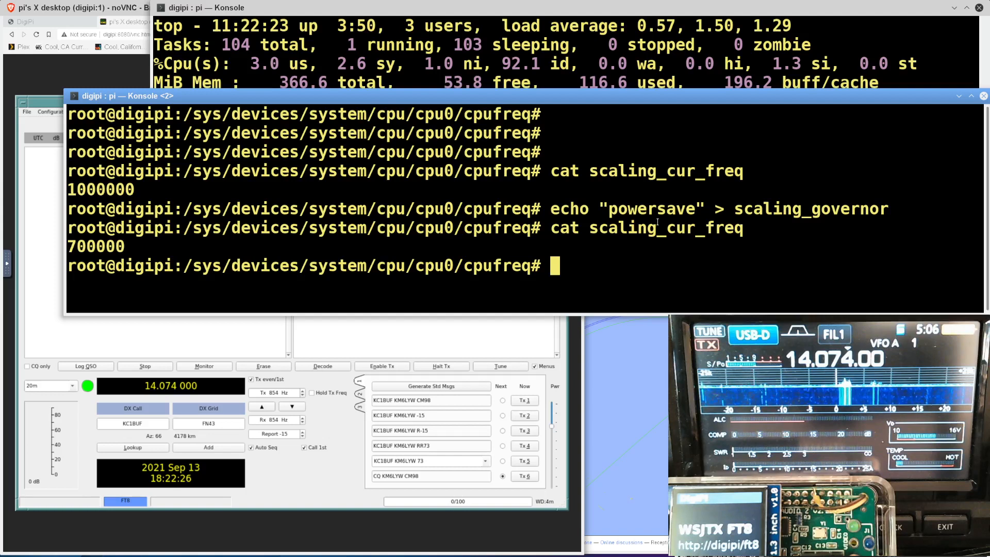
type("cat scaling_cur_freq")
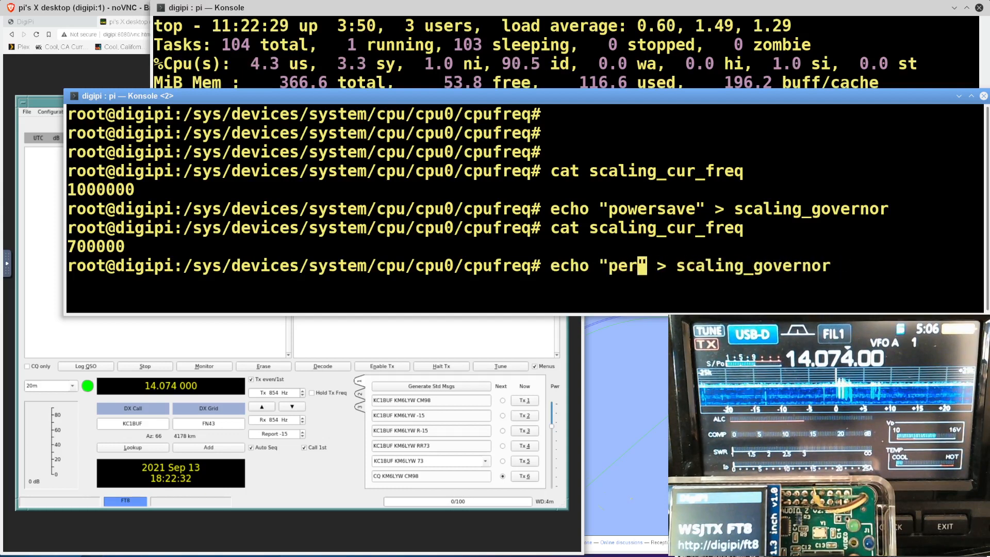
Step: Restore the performance governor at 1000000, then quit and retype top
type("formance")
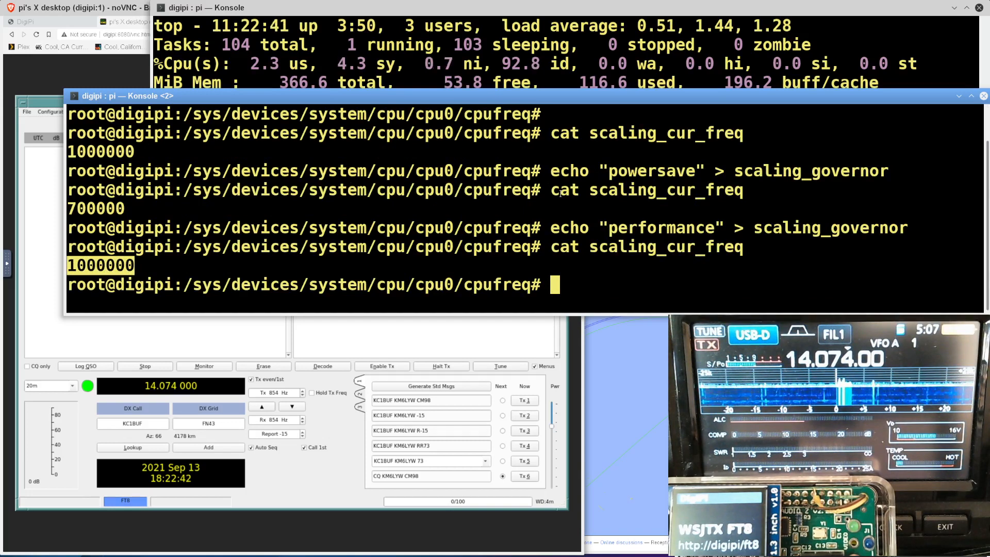
mouse_move(624, 213)
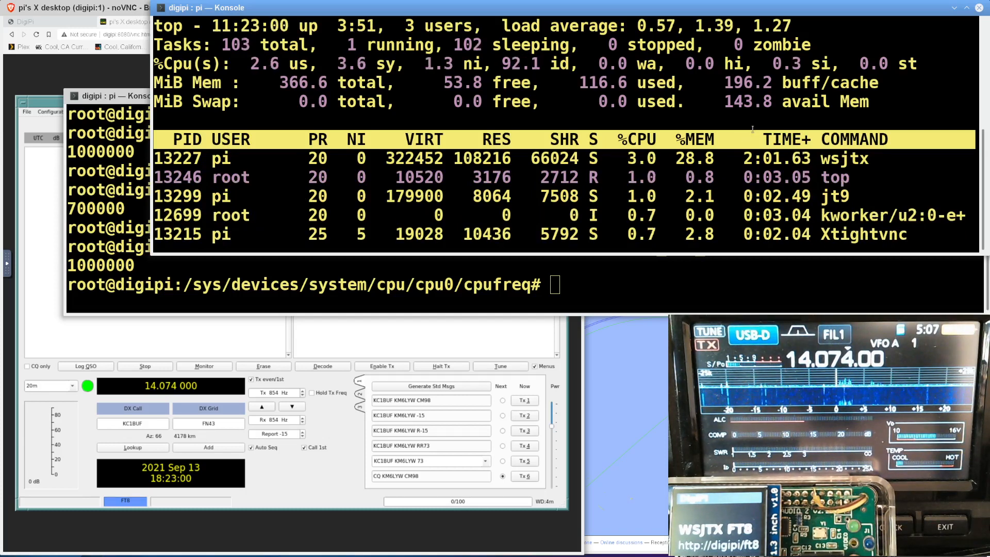
key("q")
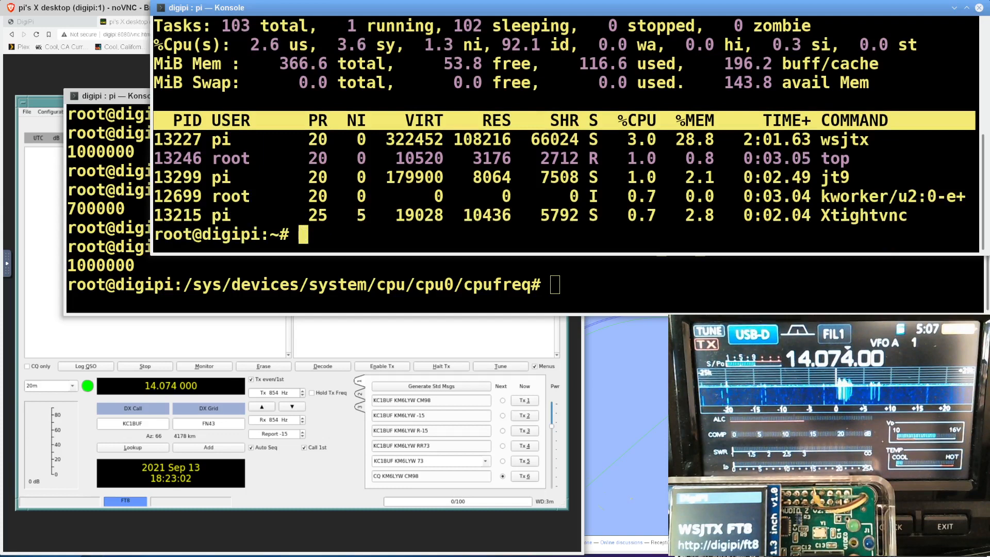
type("top")
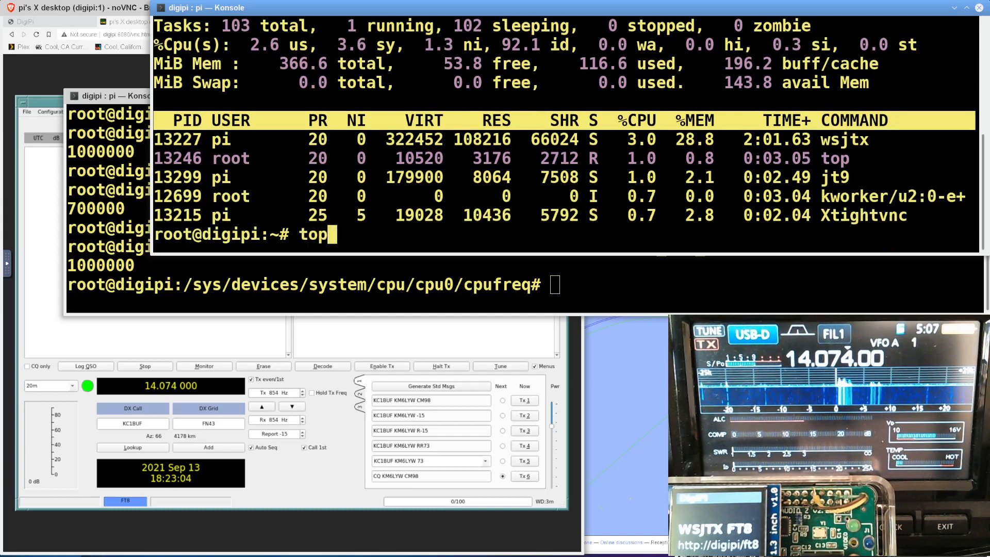
Step: Run top -p13227,13299,13215 to watch only wsjtx, jt9 and Xtightvnc
type("scp -P 5999 pi@remote.airfilm.com:/run/direwolf.log .")
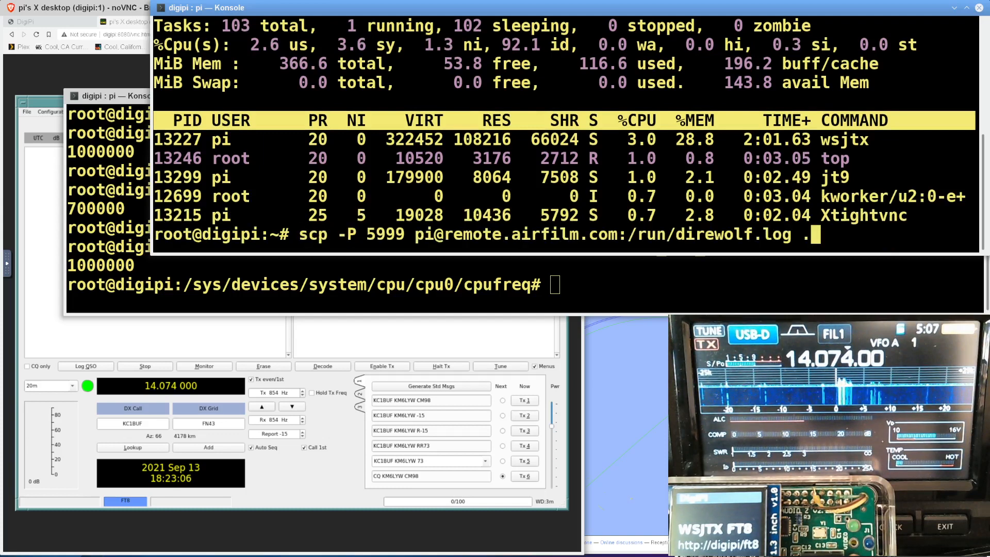
type("top -p12456,12531,12443")
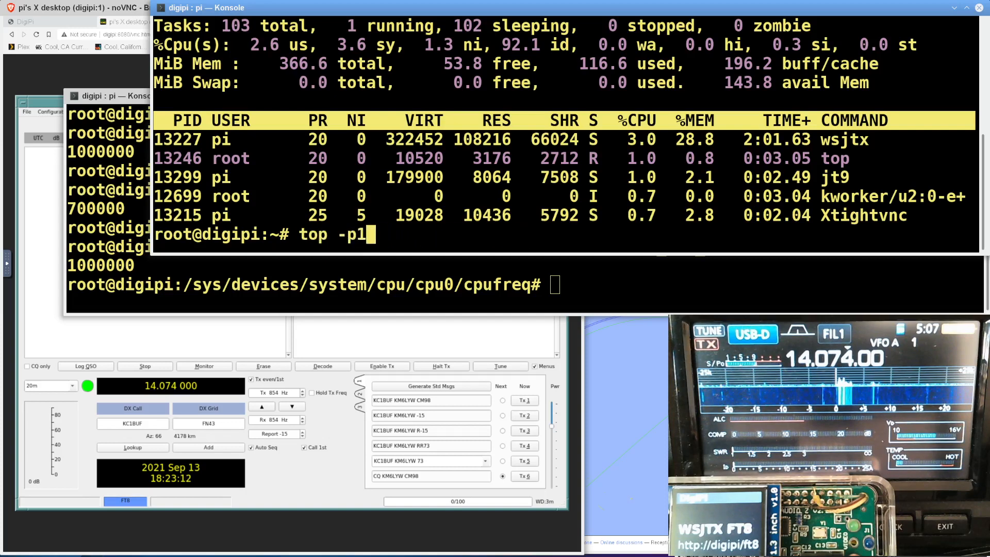
type("3227")
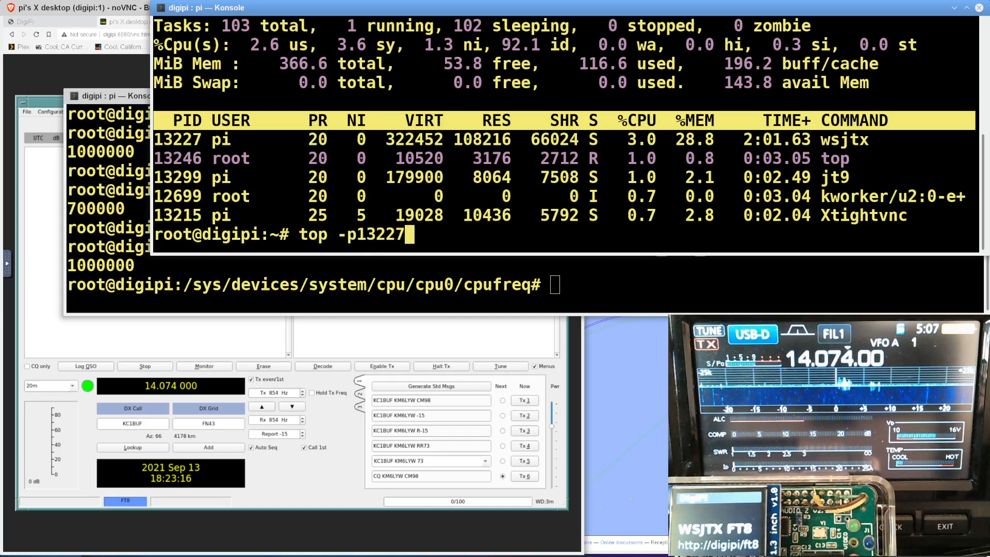
type(",")
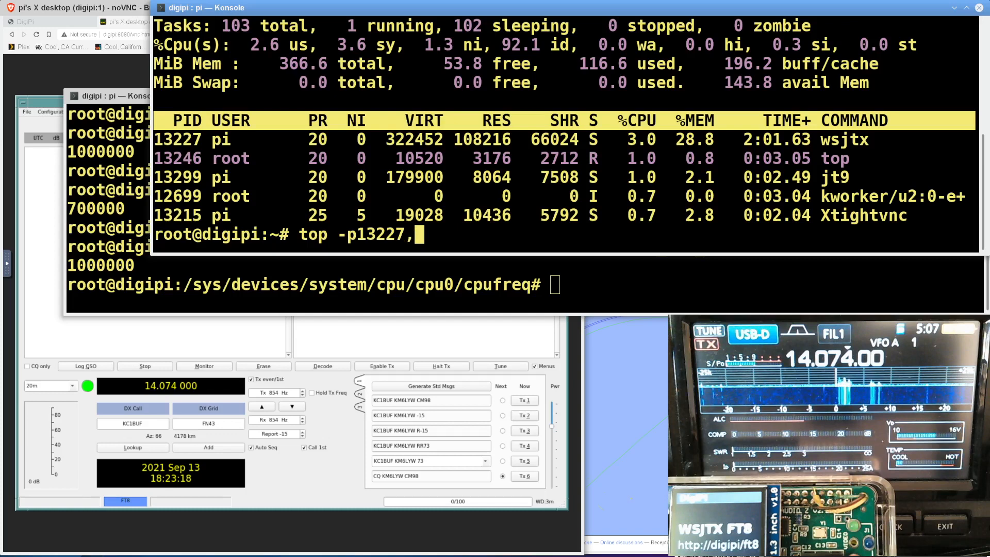
type("13299")
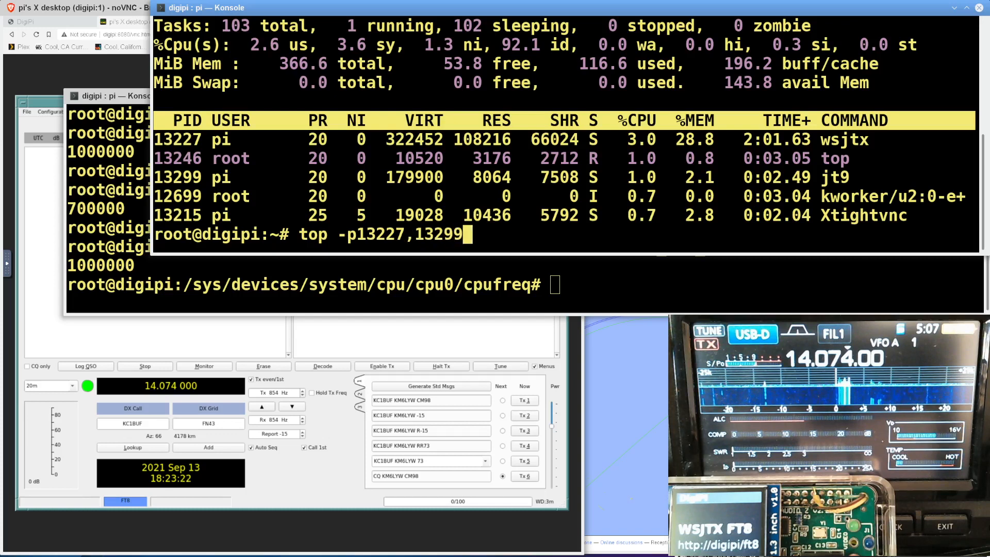
type(",")
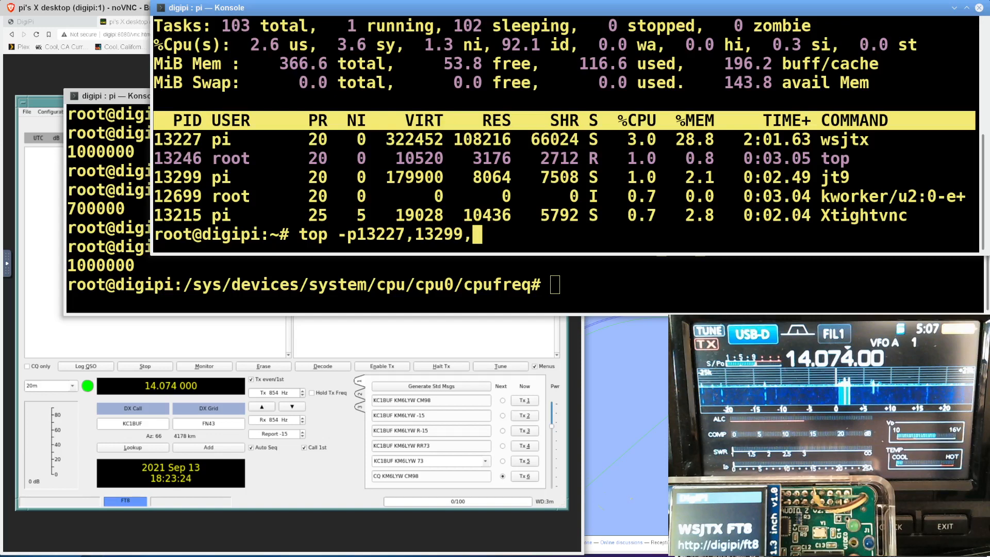
type("132")
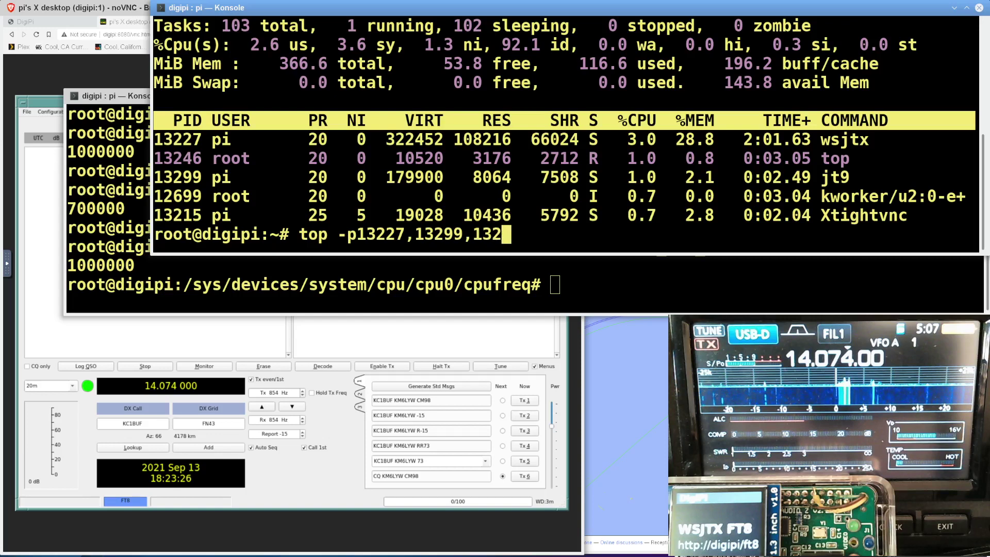
type("15")
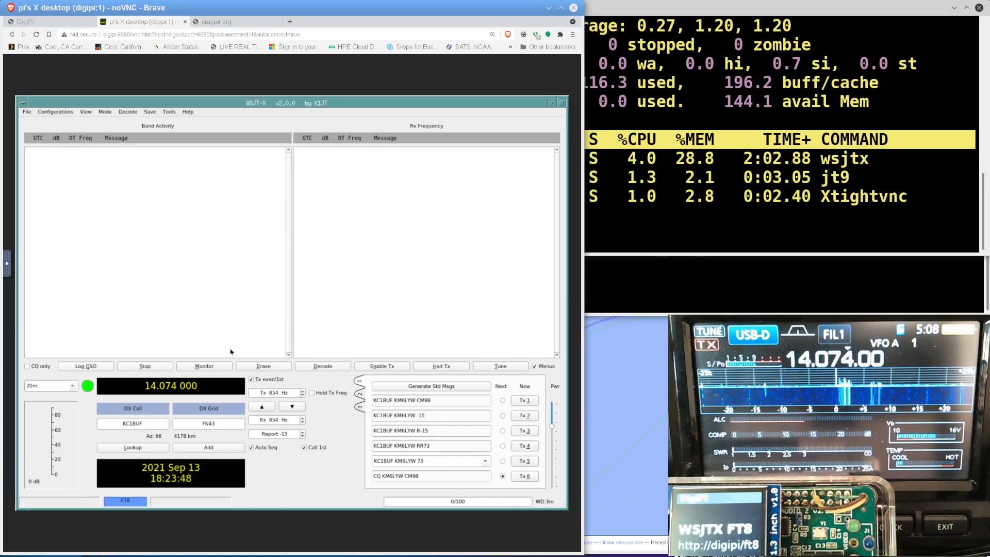
Step: Start Monitor in WSJT-X so 14.074 MHz FT8 decodes fill Band Activity
left_click(204, 366)
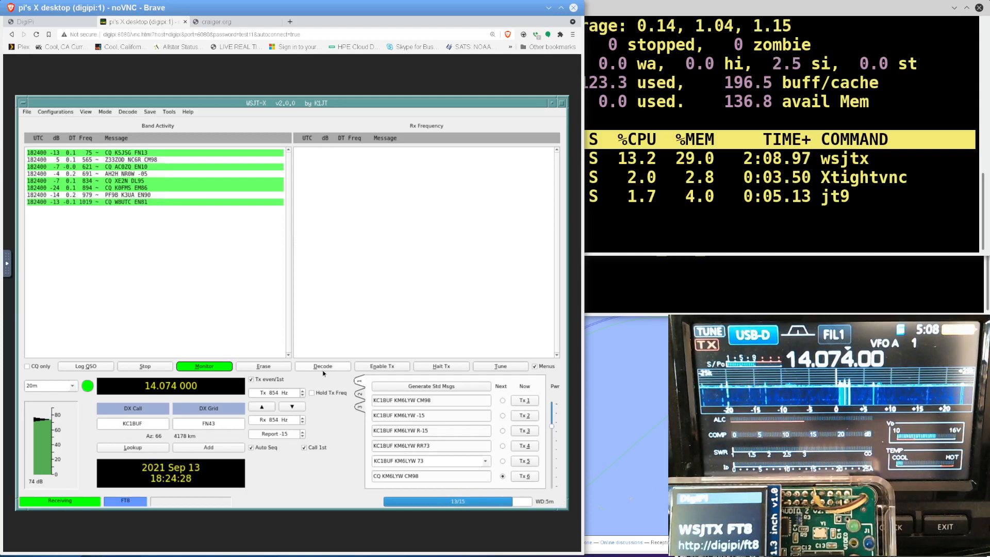
left_click(322, 366)
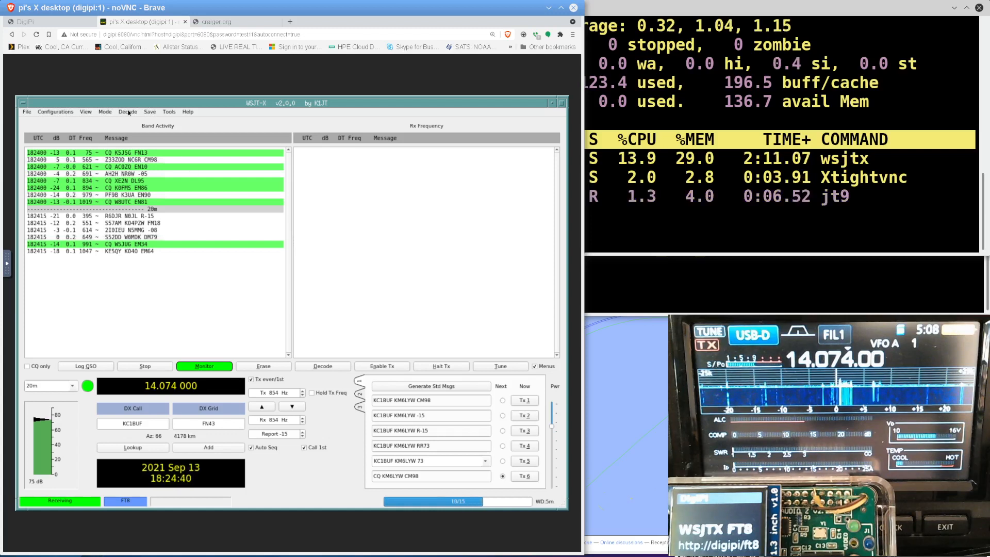
Step: Choose Normal decoding depth from the Decode menu as FT8 cycles keep decoding
left_click(128, 112)
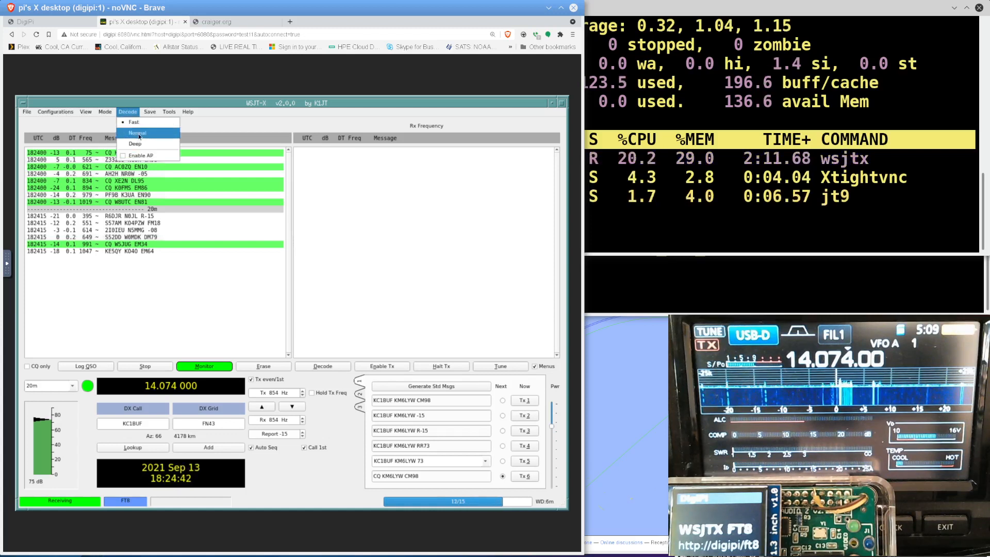
left_click(131, 132)
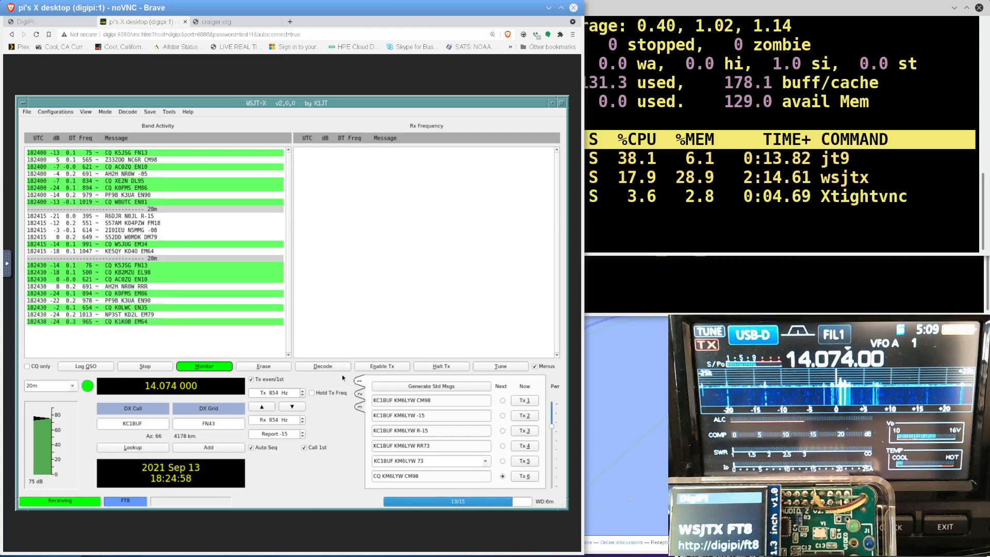
left_click(322, 366)
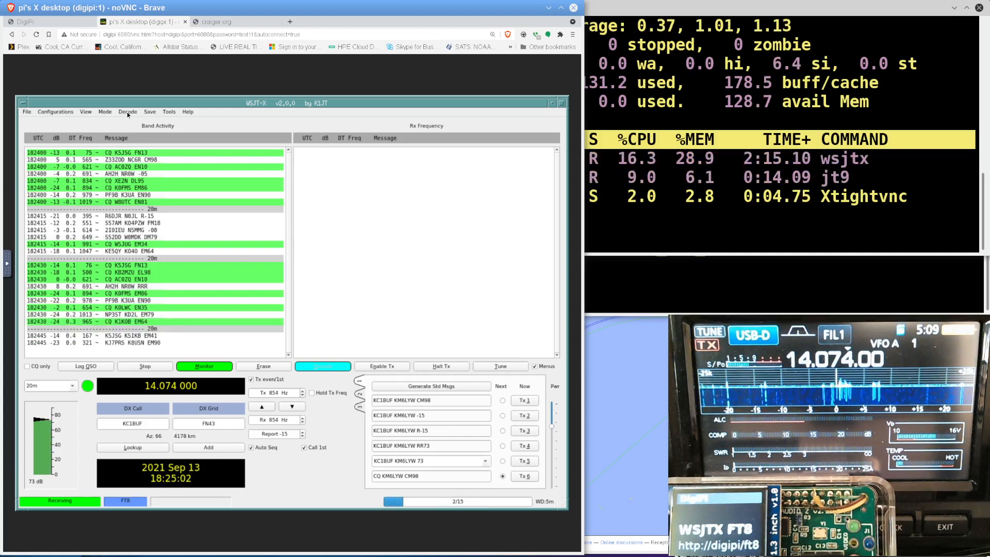
left_click(127, 112)
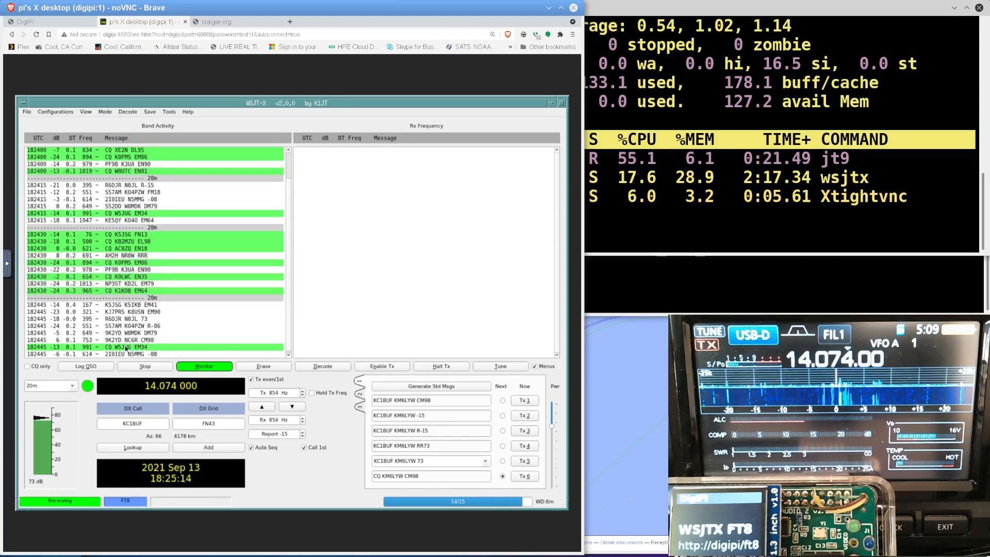
Step: Answer NR0W's CQ from EM19 at 691 Hz and turn on Enable Tx
left_click(322, 366)
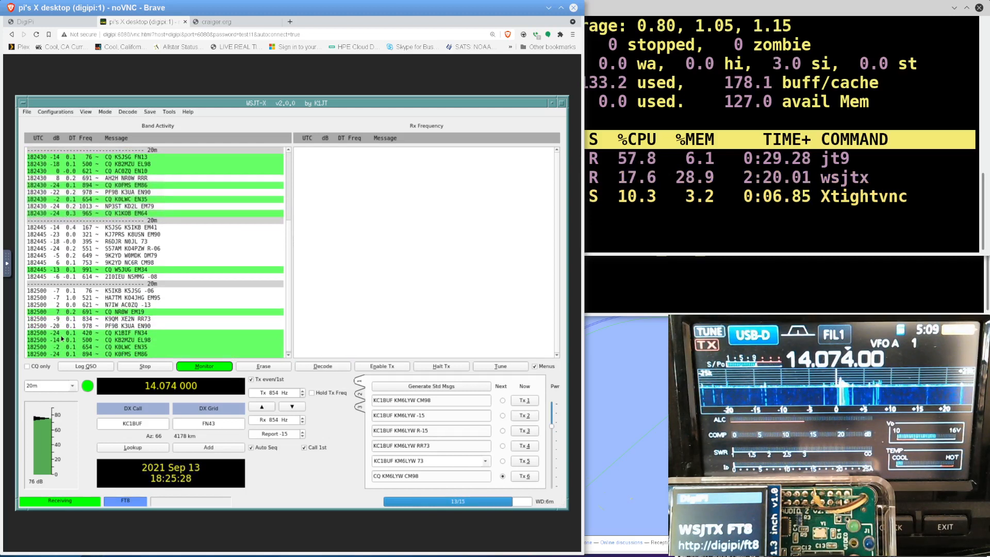
double_click(122, 312)
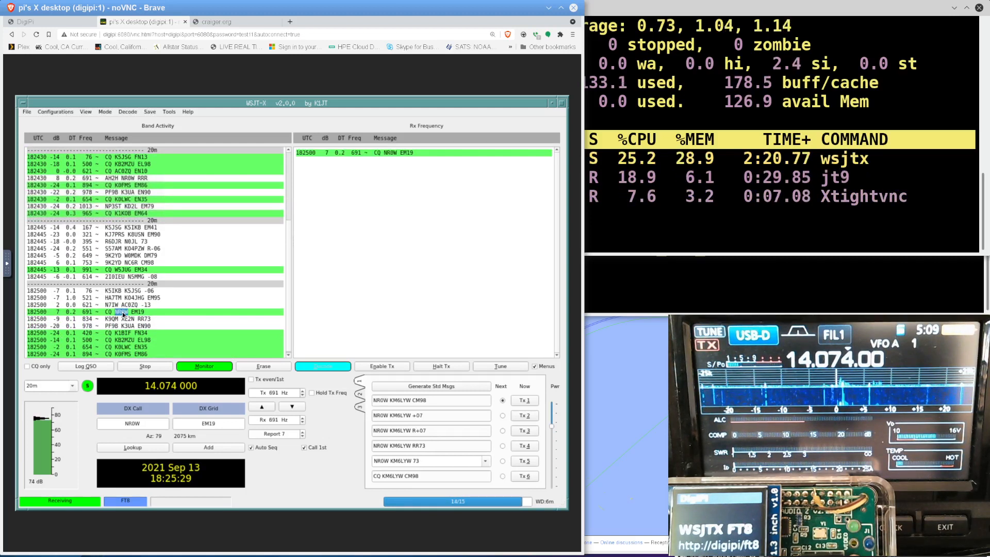
left_click(382, 366)
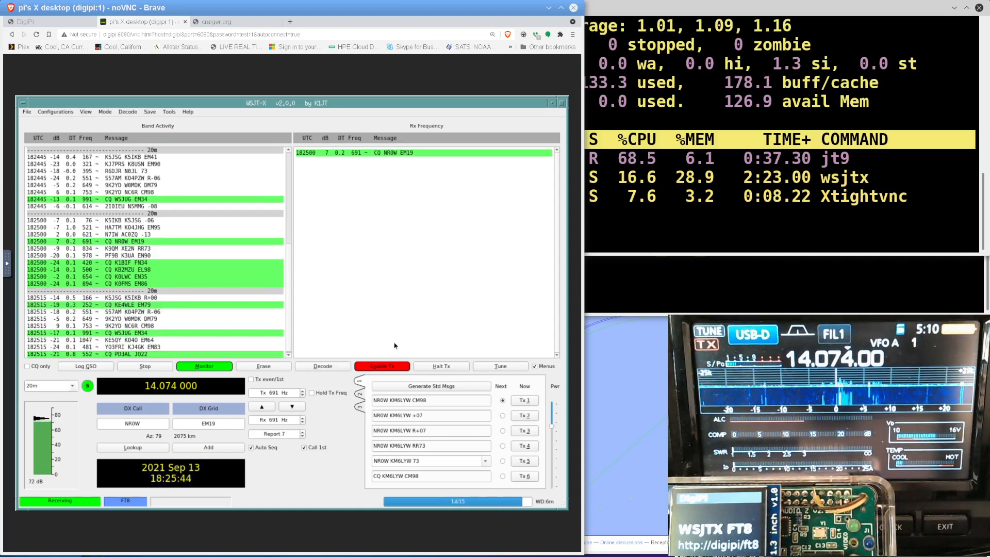
Step: Let Auto Seq run the NR0W exchange through reports and 73 until the log prompt appears
left_click(382, 366)
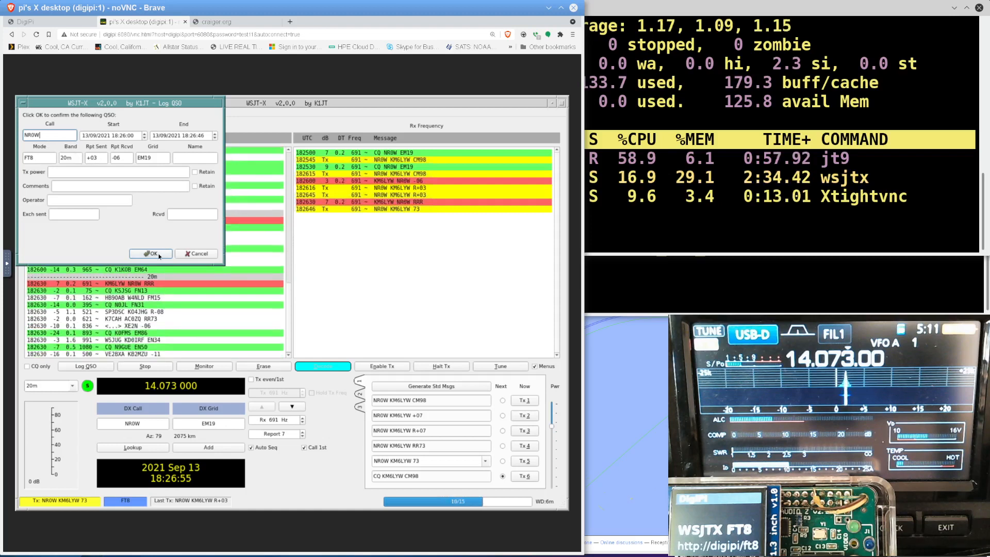
Step: Confirm the NR0W contact in Log QSO and re-enable Monitor on 14.074 MHz
left_click(150, 253)
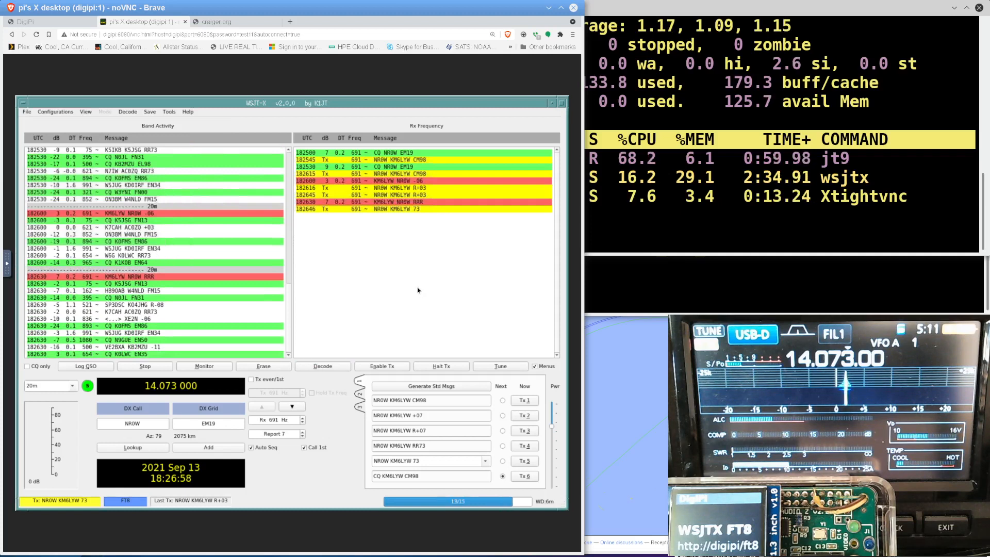
left_click(204, 366)
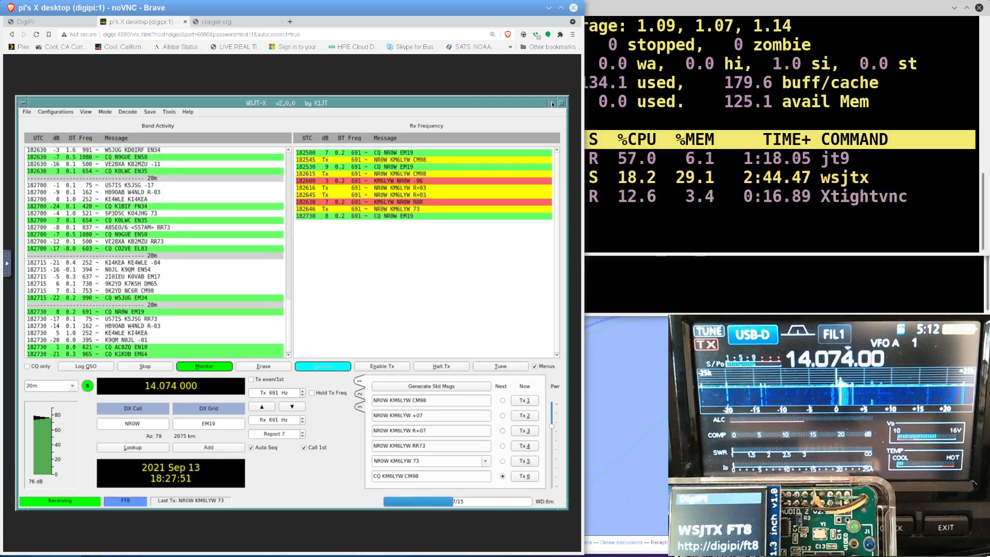
left_click(551, 103)
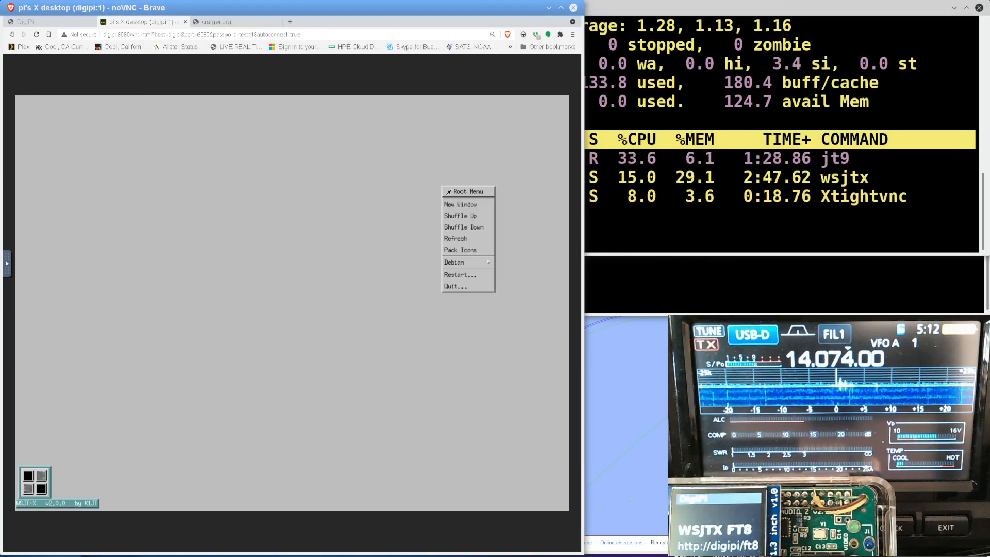
mouse_move(460, 204)
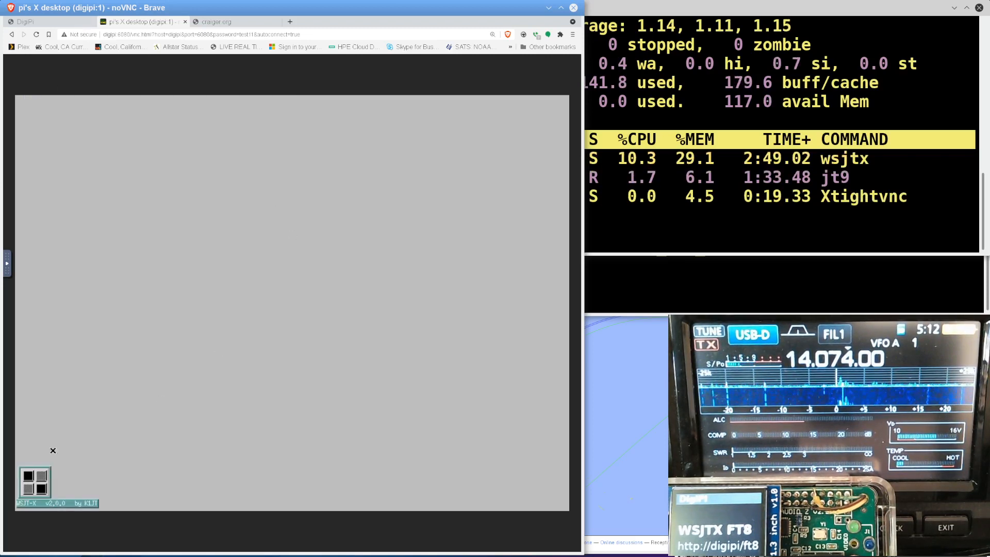
left_click(36, 485)
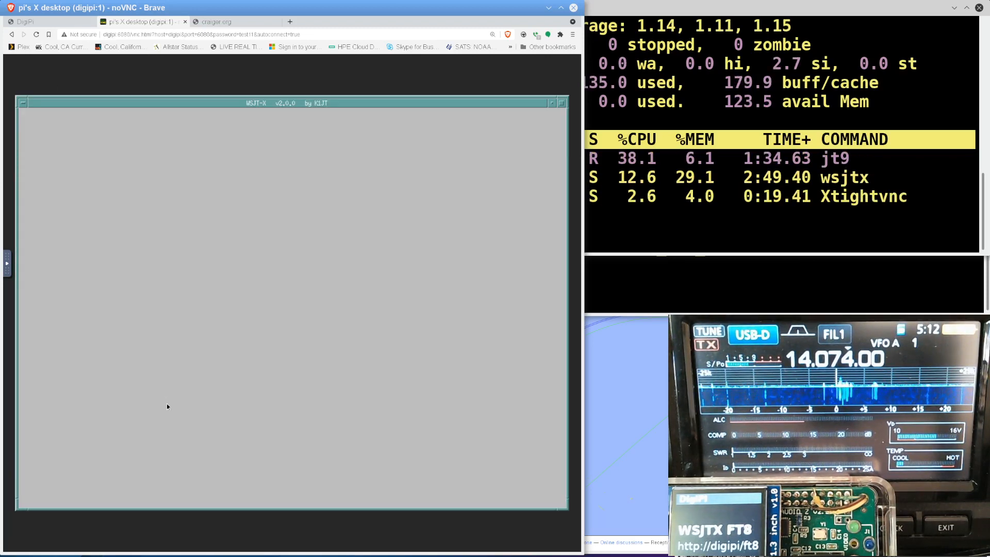